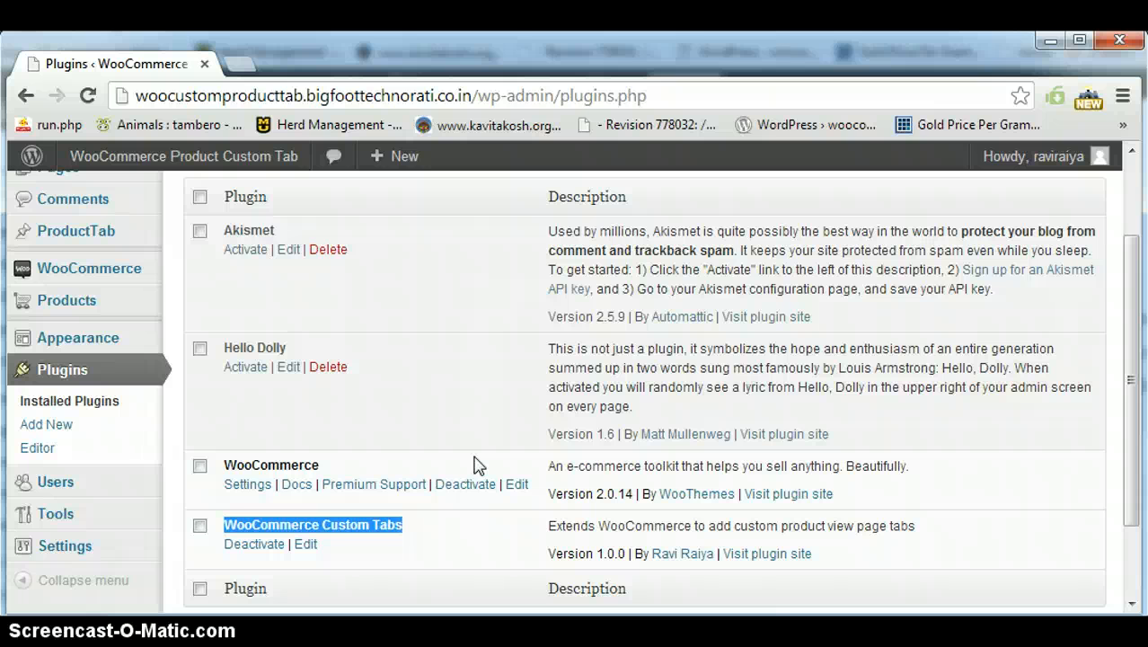
pyautogui.moveTo(106, 242)
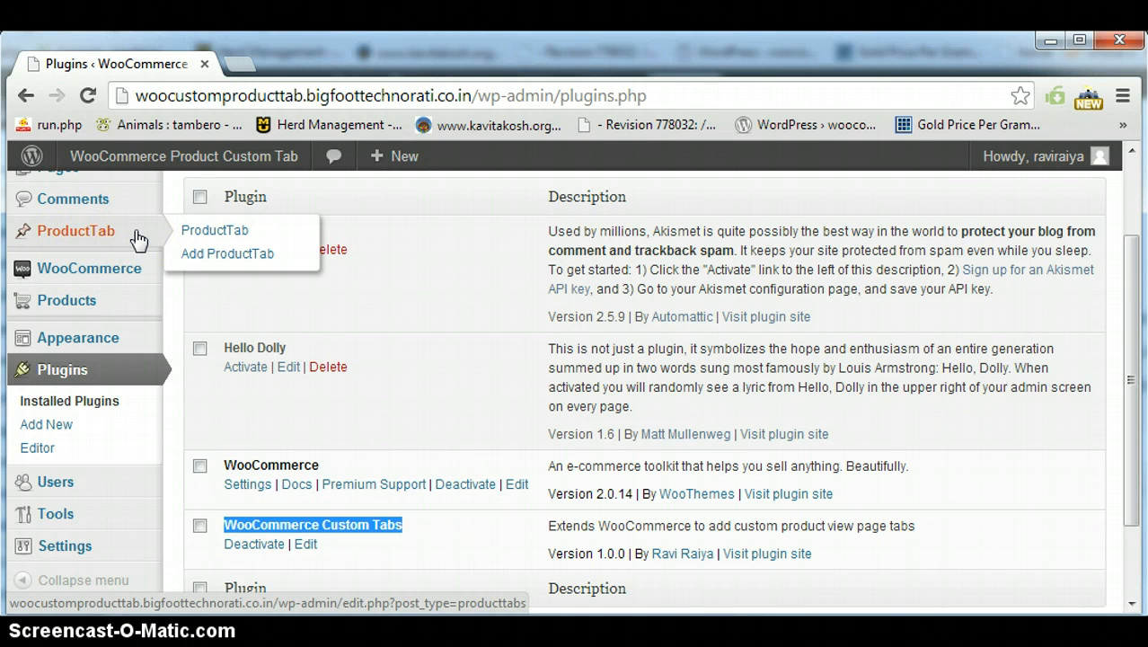
# List all product tabs from the ProductTab sidebar menu, showing Global Tab, Tab2 and Tab1.
pyautogui.click(214, 229)
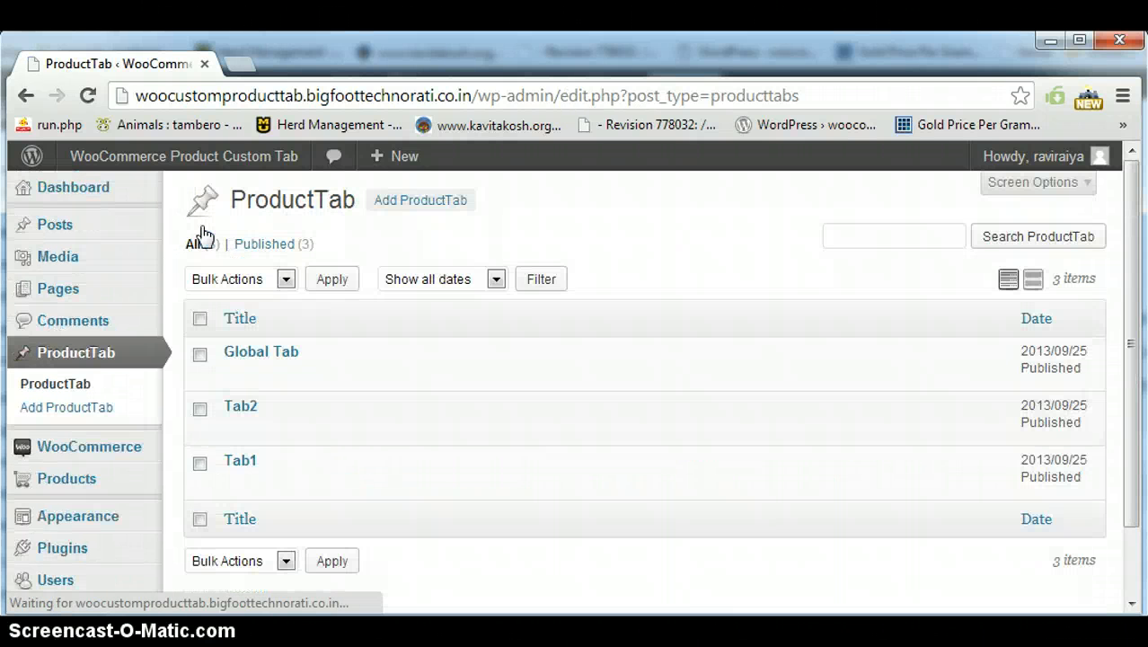
pyautogui.moveTo(266, 416)
pyautogui.write('gl')
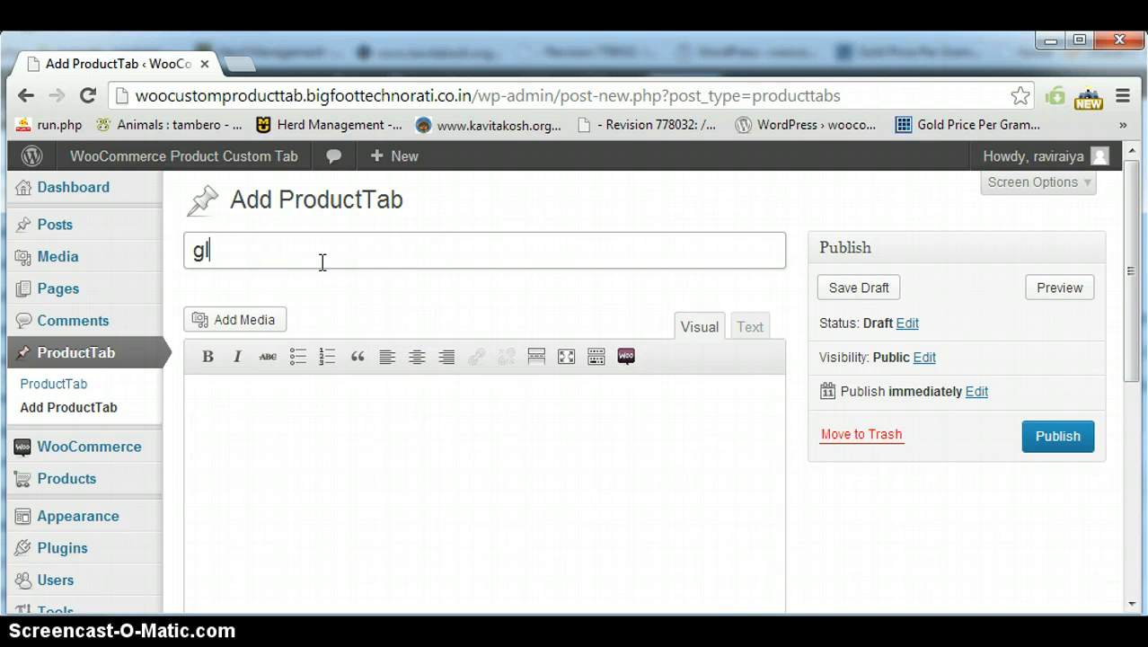
# Scroll down the new product tab form after titling it 'global tab'.
pyautogui.scroll(-3)
pyautogui.write('obal tab')
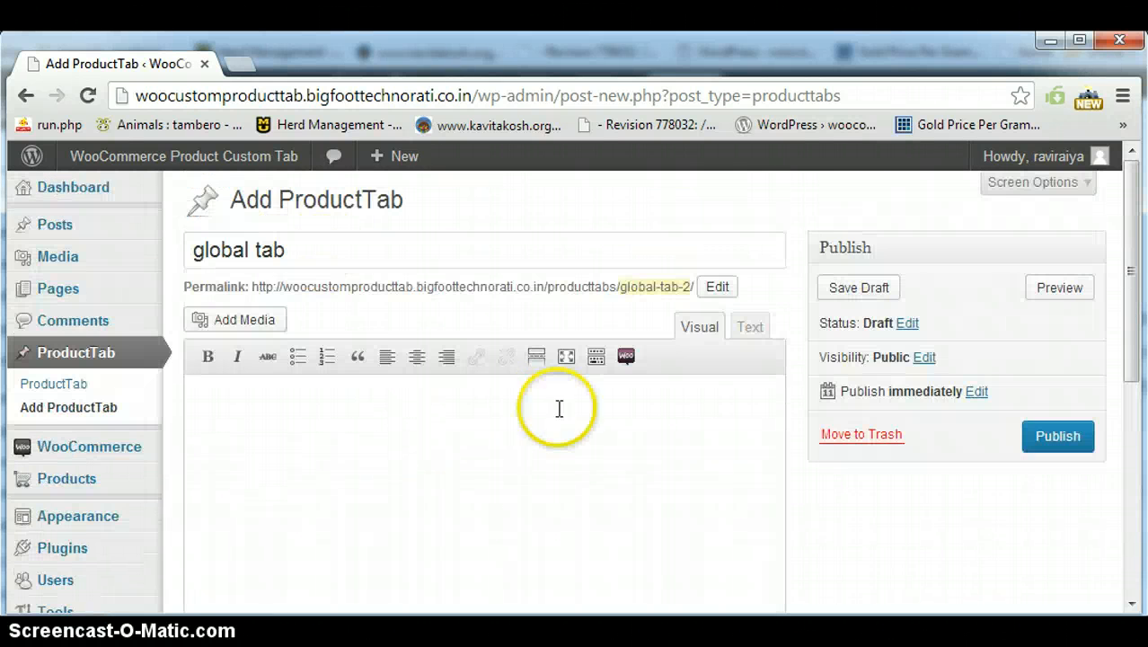
pyautogui.moveTo(1035, 509)
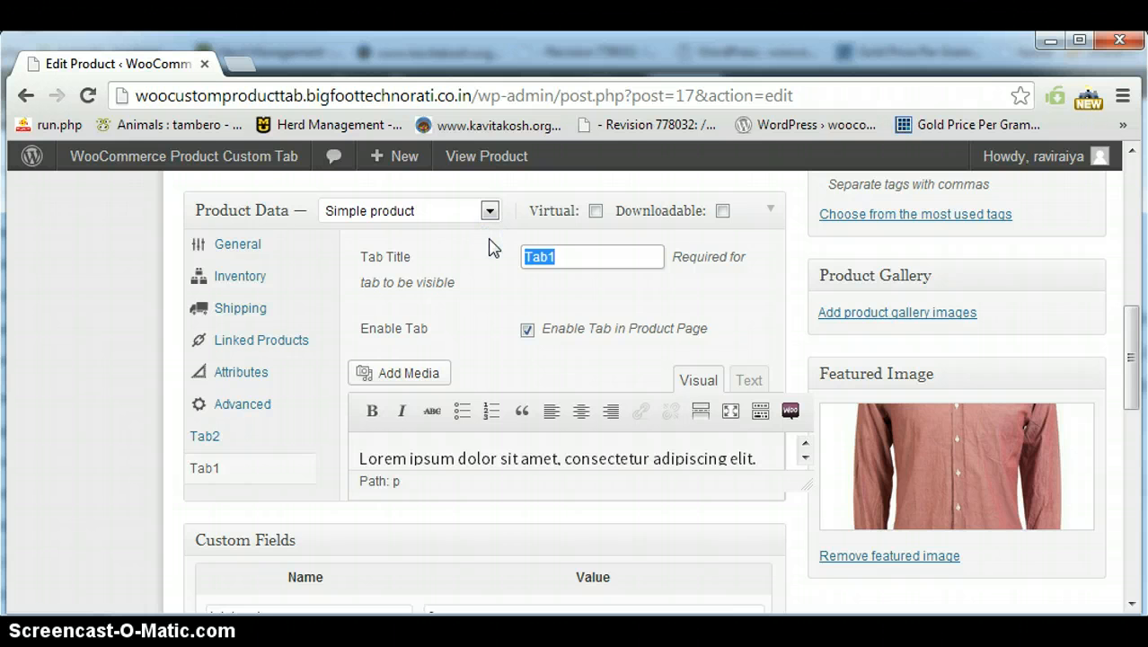
pyautogui.moveTo(417, 336)
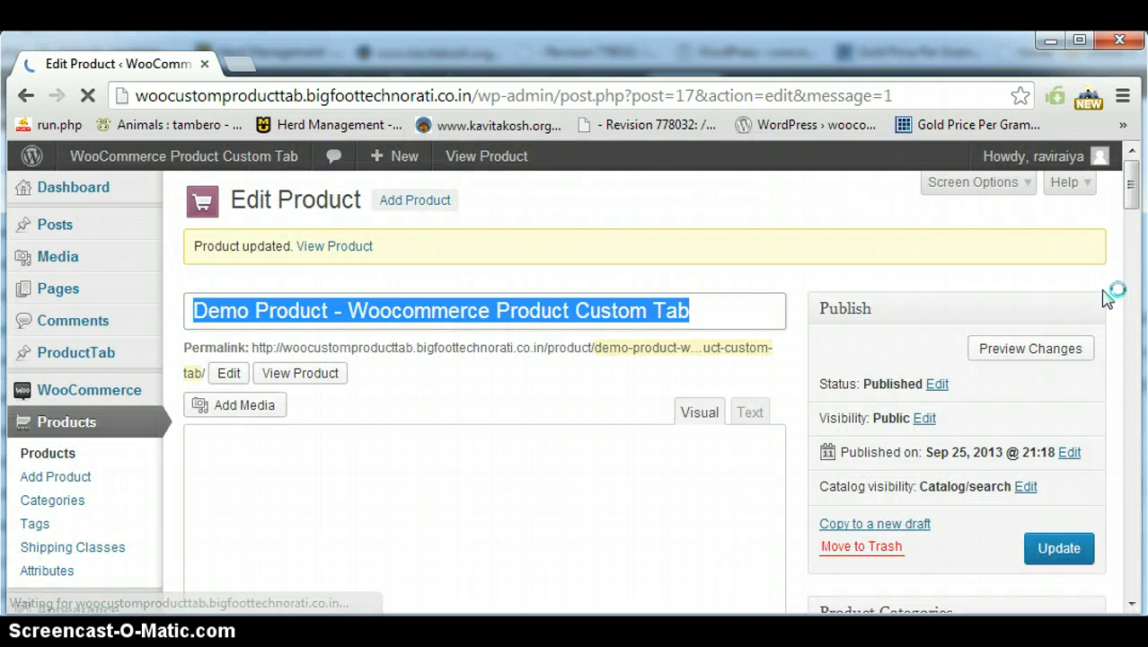
# View the demo product page and display the Global Tab content between Tab1 and Tab2.
pyautogui.click(334, 246)
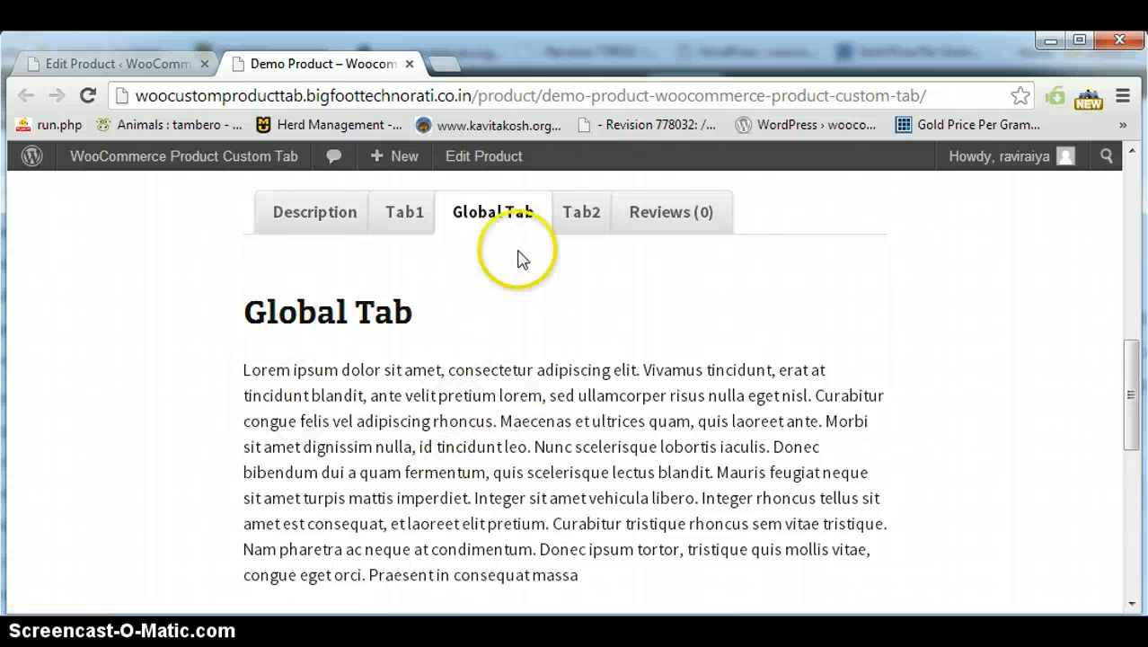
pyautogui.click(582, 212)
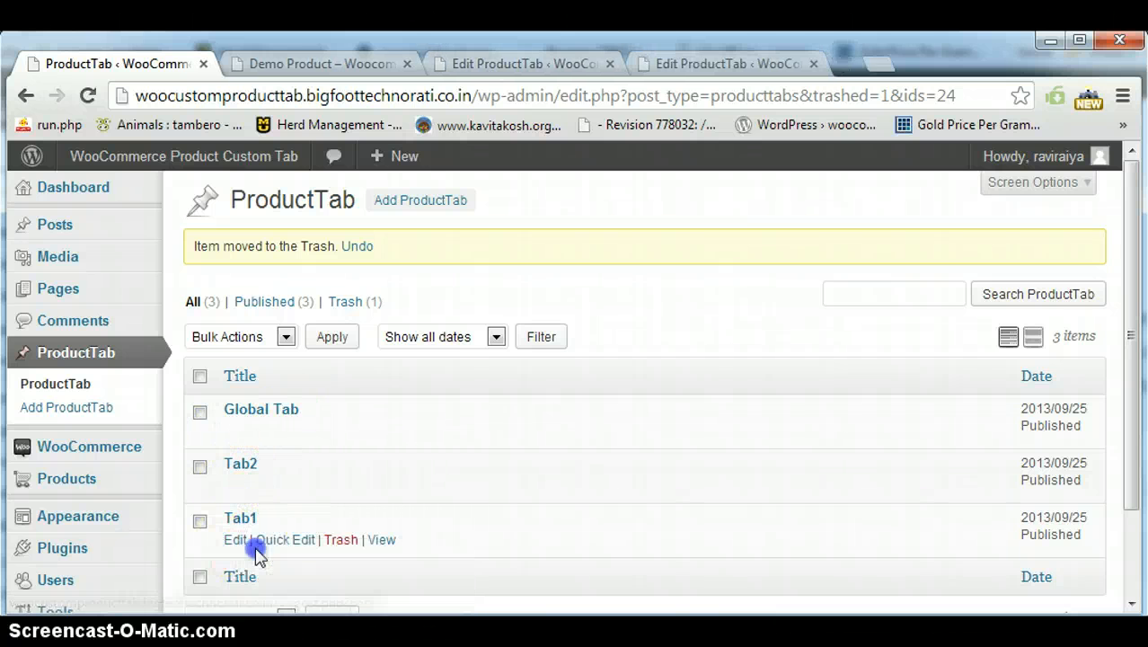
# Edit Tab1 to show its Global Tab setting and Tab Order field.
pyautogui.click(234, 539)
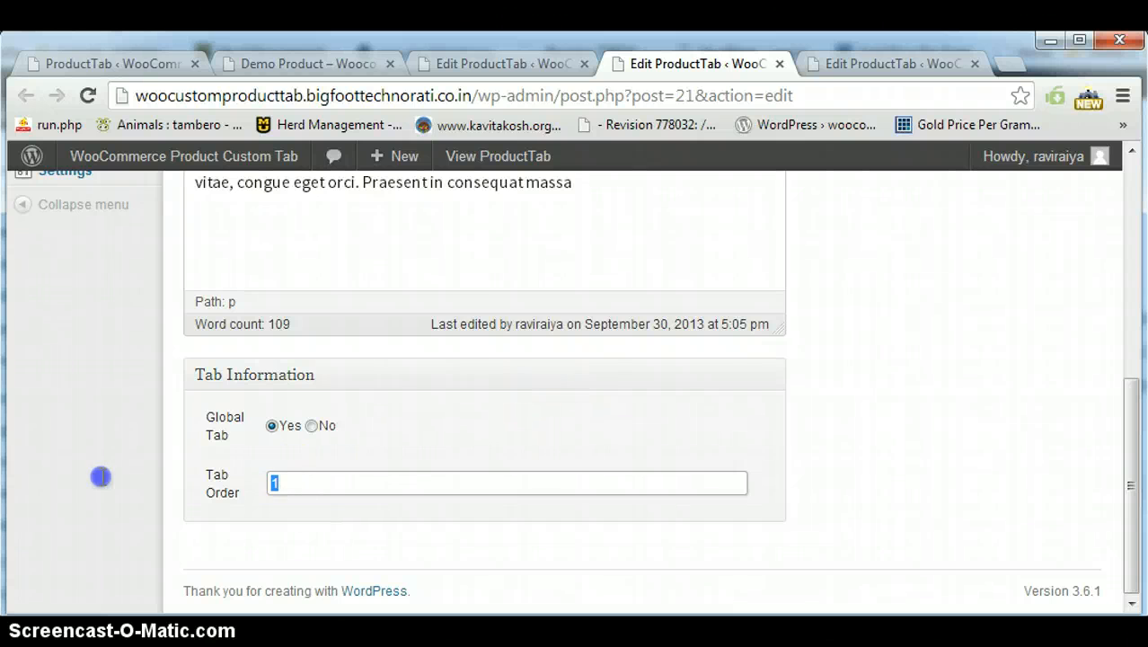